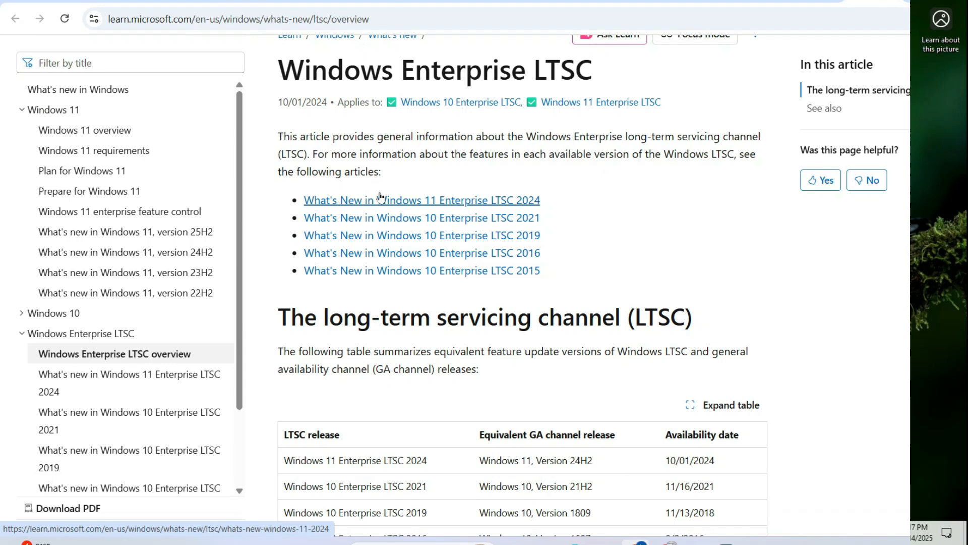
Step: Scroll to the LTSC release table on the Microsoft Learn overview and back up
scroll("down", 3)
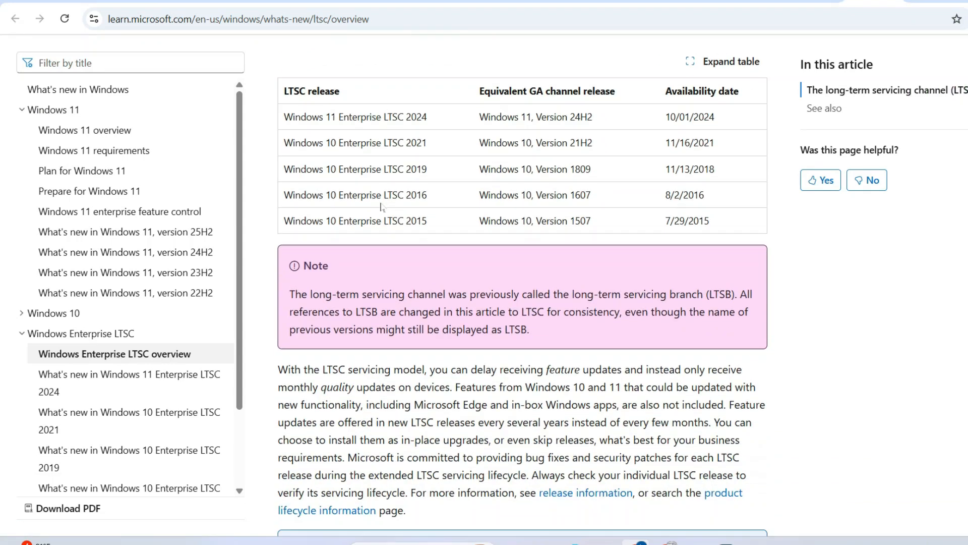
scroll("up", 3)
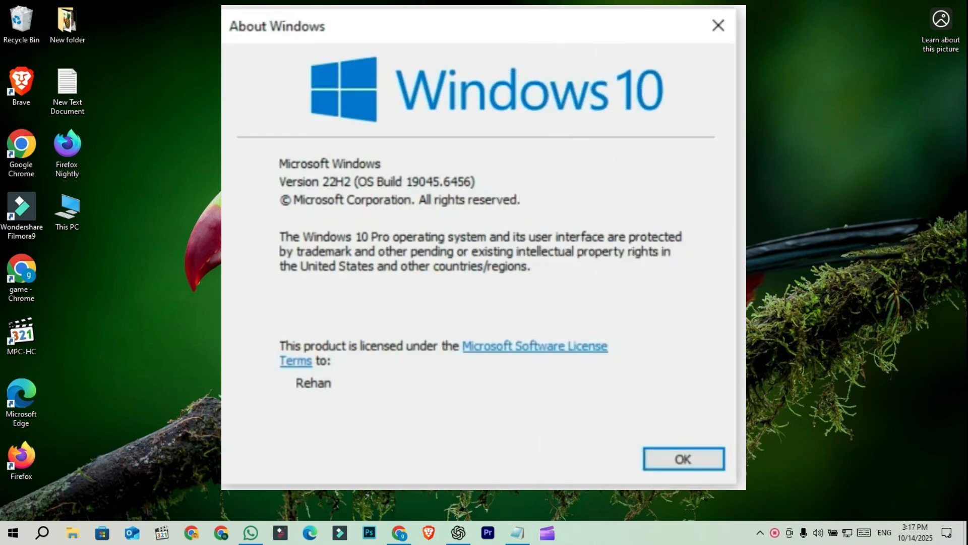
Step: Close the About Windows dialog showing Windows 10 Pro 22H2, build 19045.6456
left_click(682, 459)
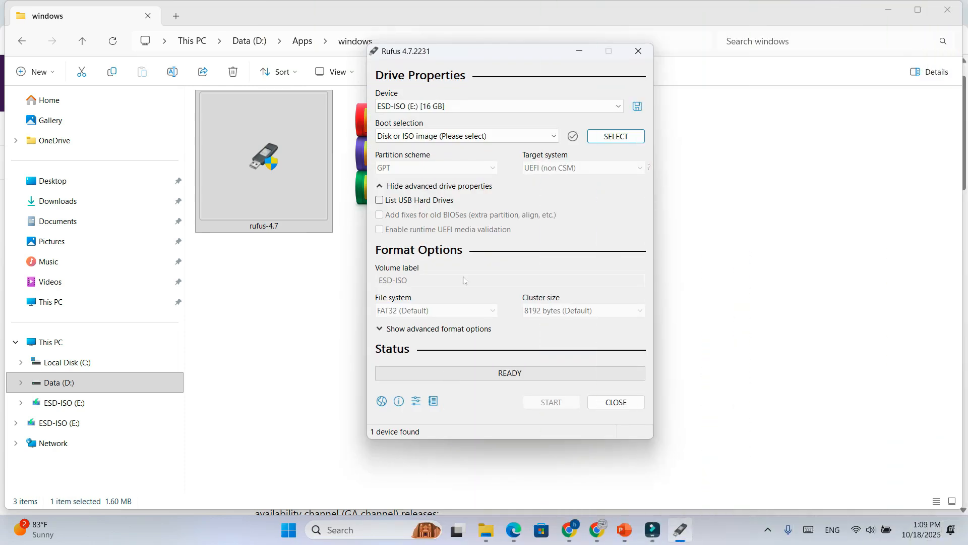
Step: Keep Rufus's boot selection on SELECT and browse for a disk image
left_click(639, 136)
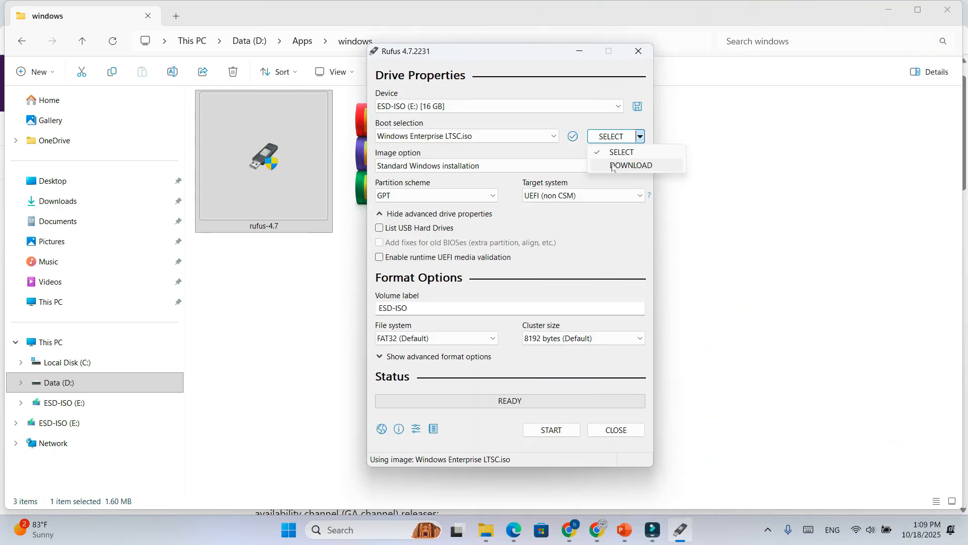
mouse_move(619, 175)
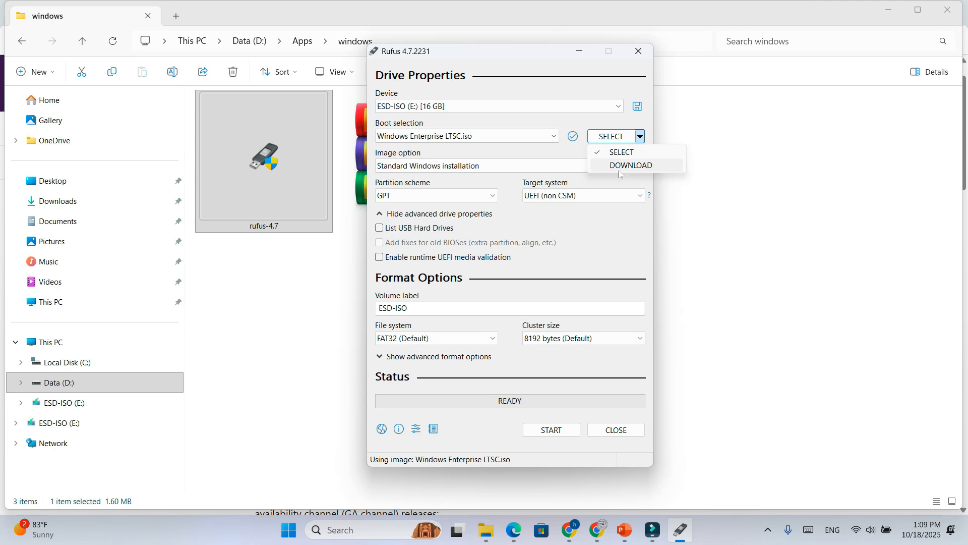
left_click(620, 151)
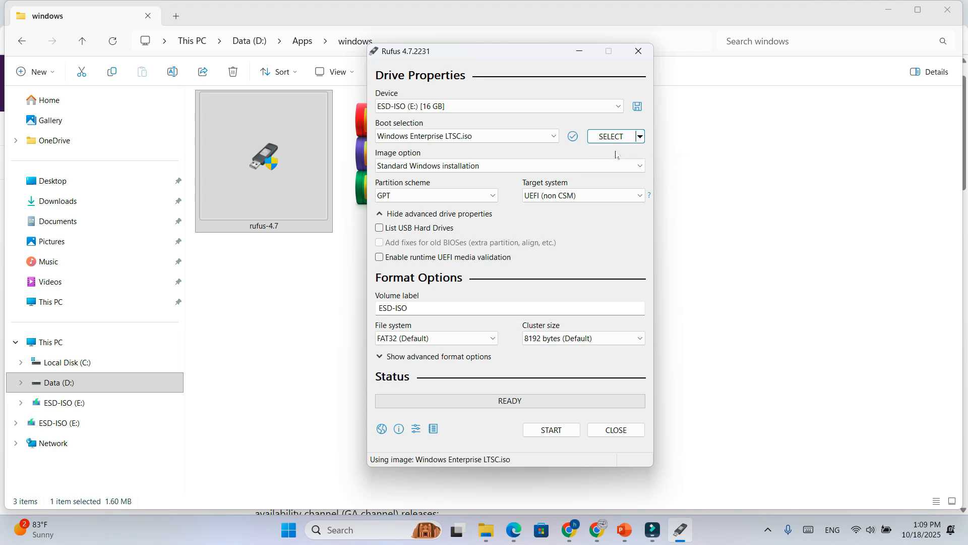
left_click(609, 135)
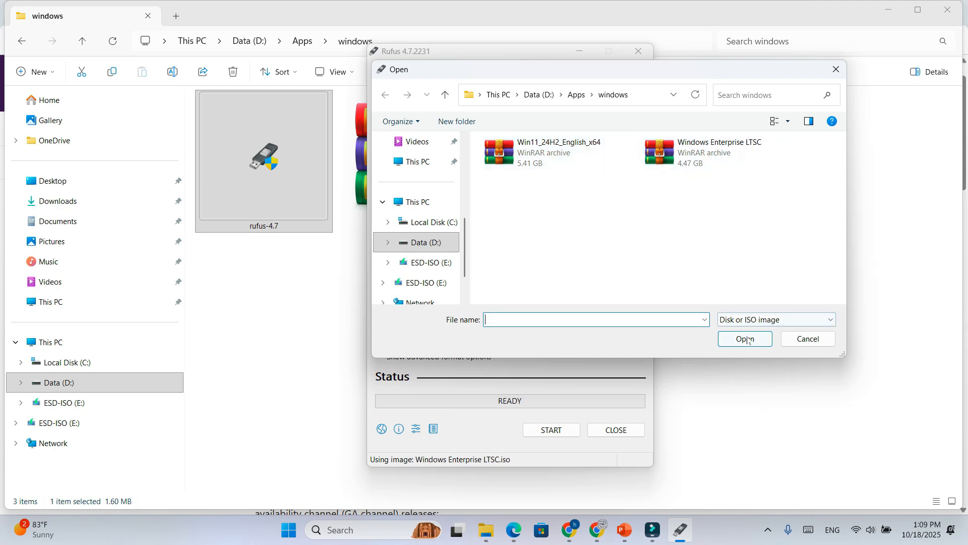
Step: Load Windows Enterprise LTSC.iso as Rufus's boot image
left_click(720, 152)
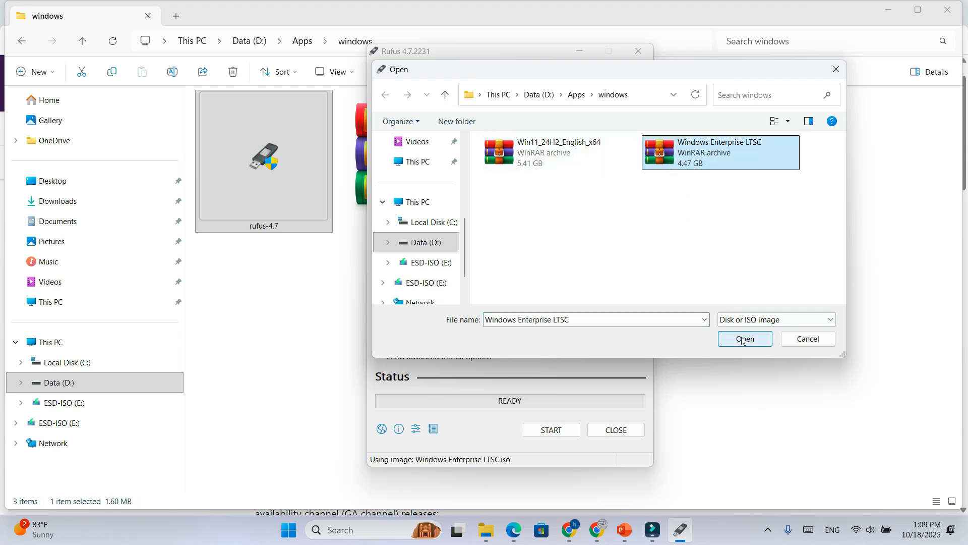
left_click(744, 339)
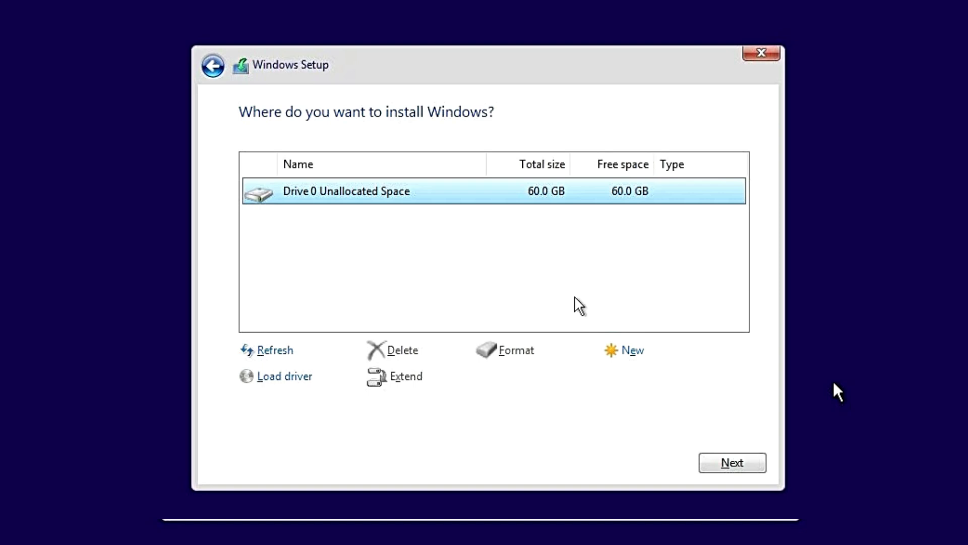
Step: Pick Drive 0's 60 GB unallocated space for a custom clean Windows install
left_click(212, 66)
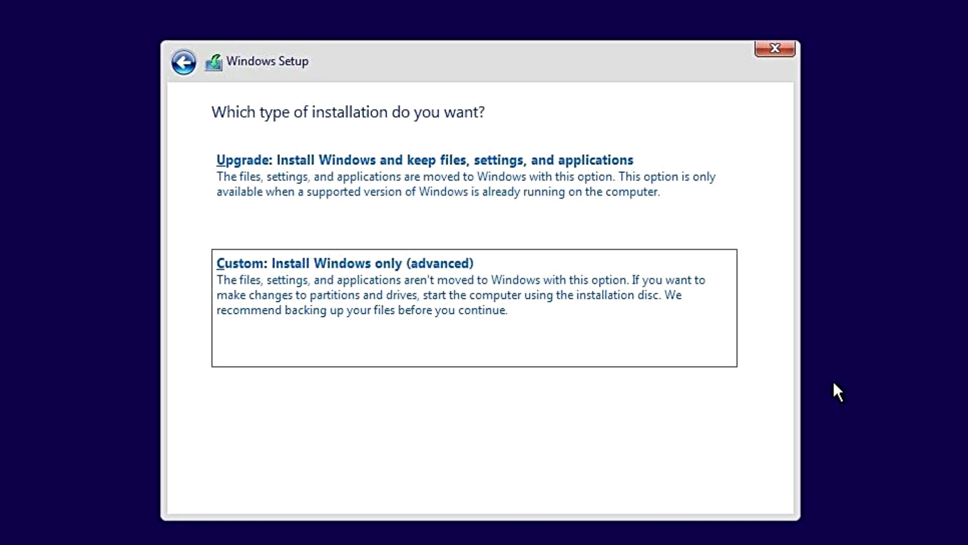
left_click(775, 48)
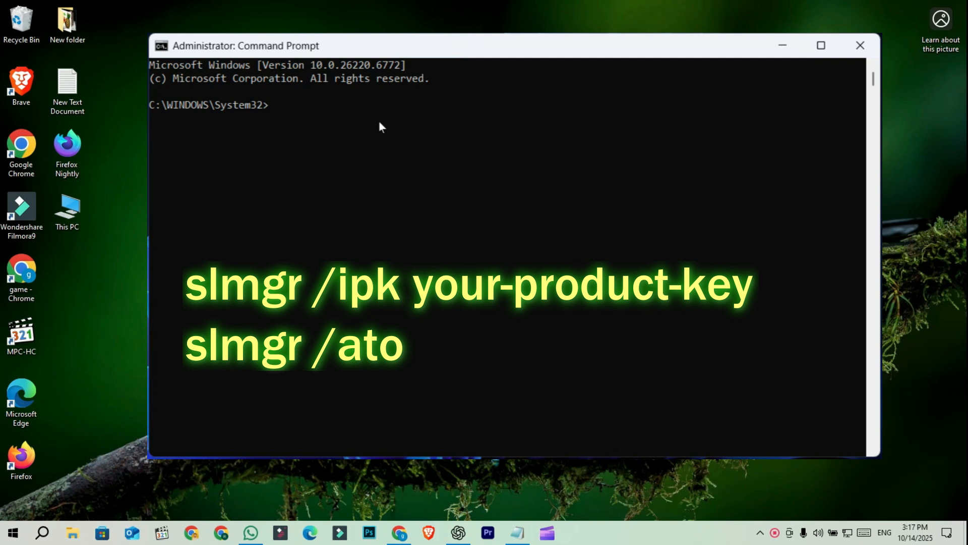
Step: Focus the administrator Command Prompt window at the System32 prompt
left_click(858, 45)
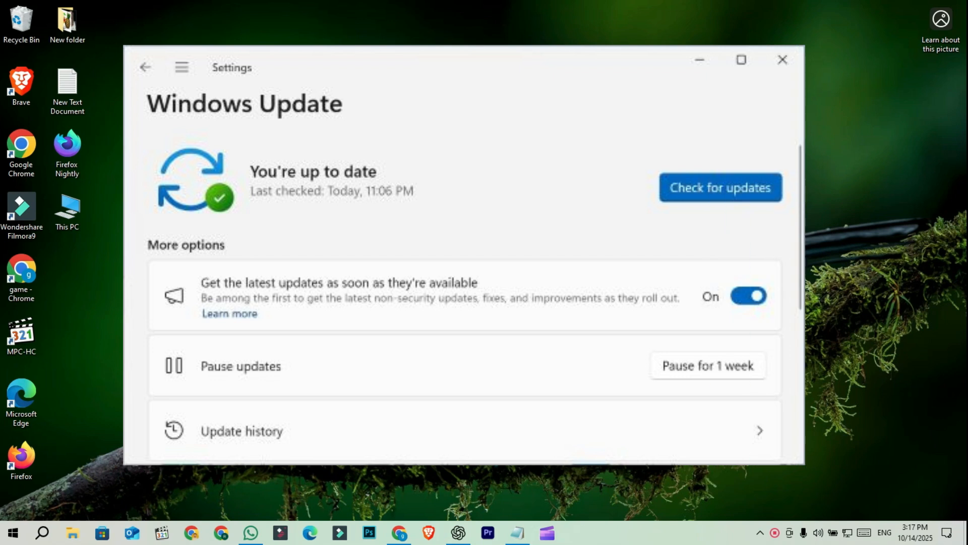
Step: Close Windows Update settings after confirming the system is up to date
left_click(782, 60)
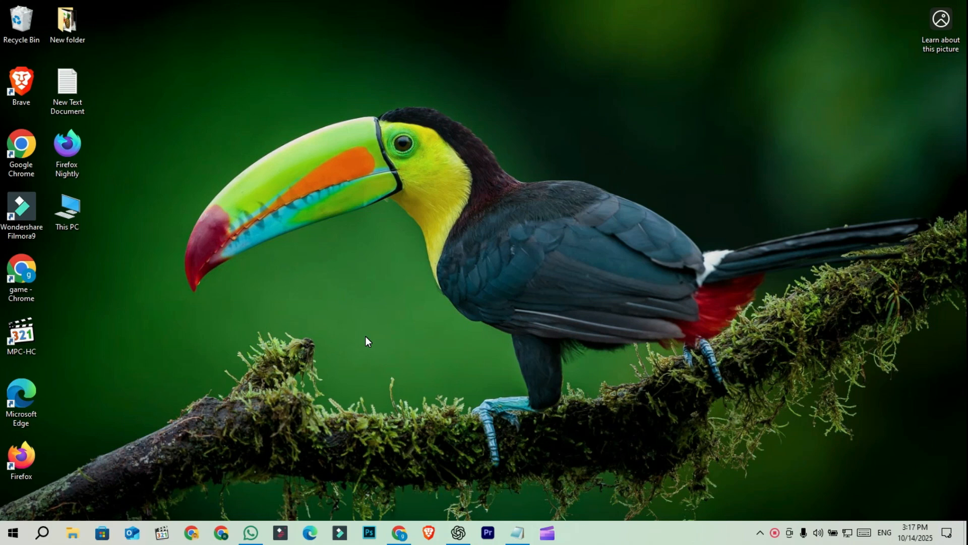